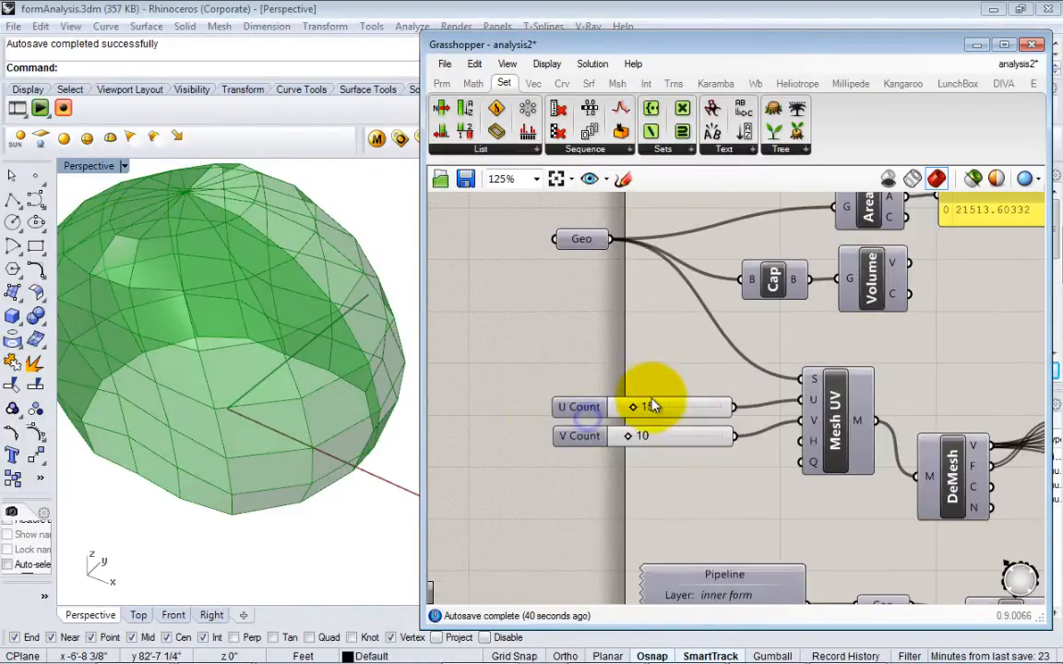
# Step: Raise the Mesh UV counts to 28 by 12 for smaller dome panels
pyautogui.moveTo(631, 407); pyautogui.dragTo(661, 407)
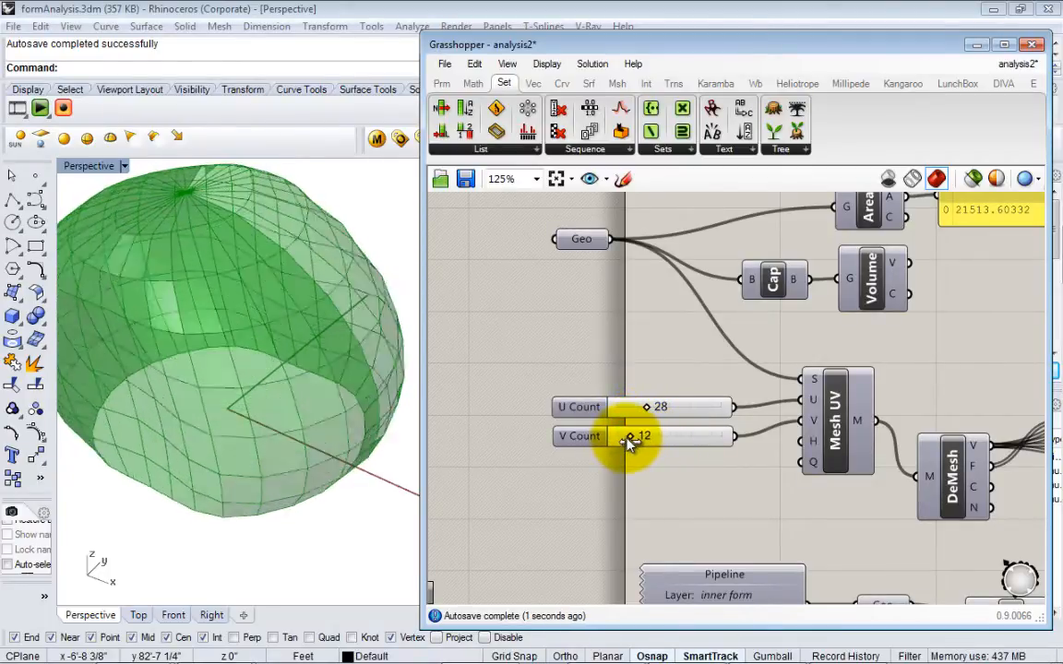
pyautogui.moveTo(631, 435); pyautogui.dragTo(646, 436)
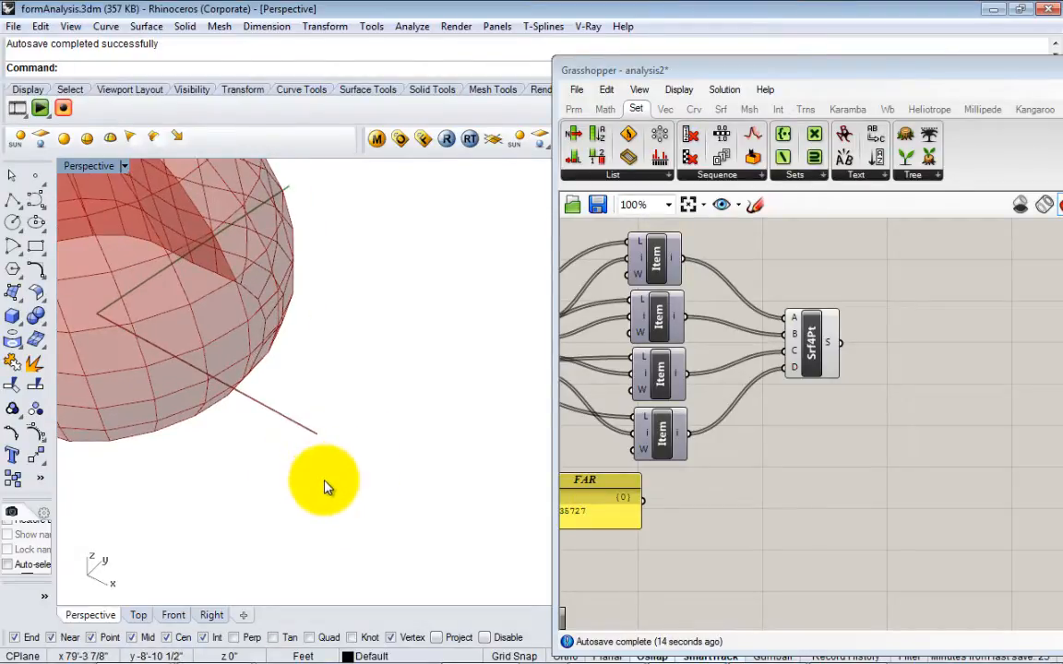
pyautogui.click(321, 480)
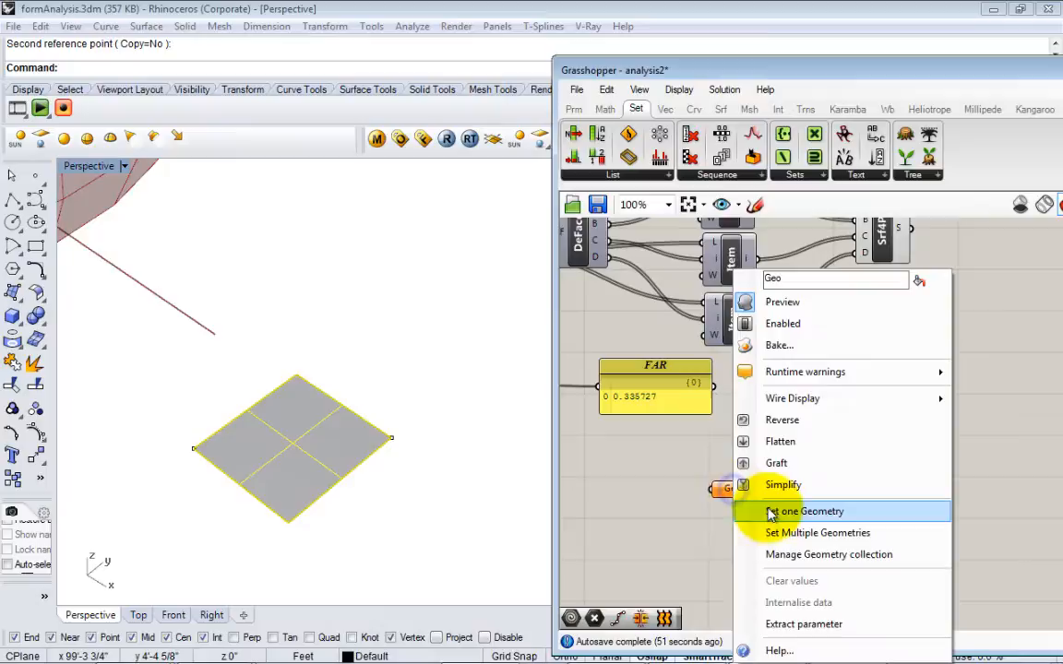
# Step: Set the square panel as the Geo parameter's one geometry and add Point parameters
pyautogui.click(808, 511)
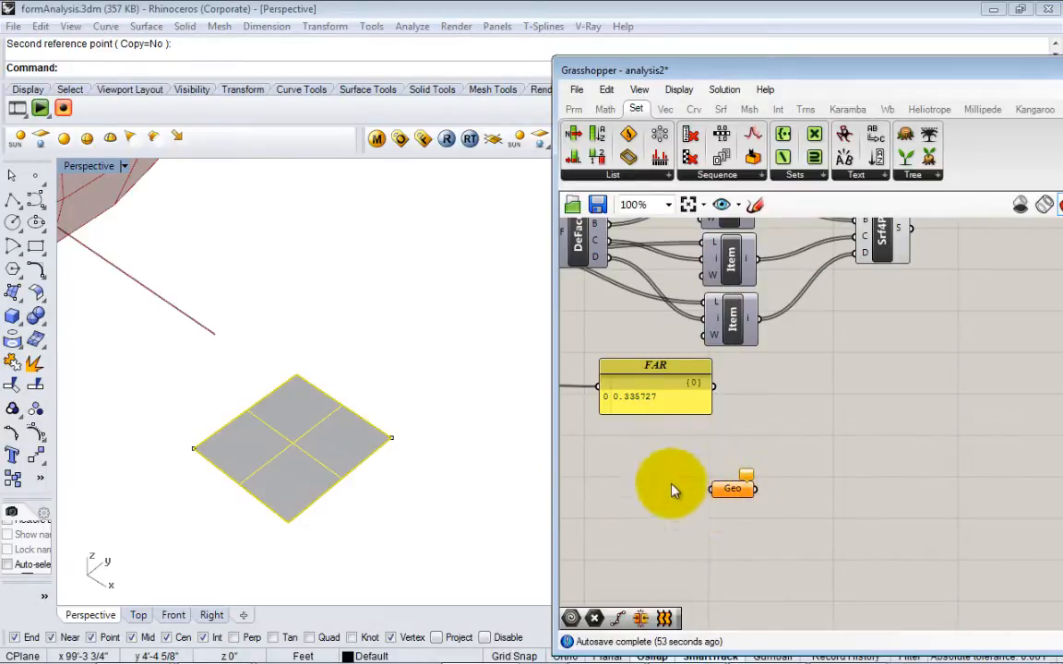
pyautogui.rightClick(733, 488)
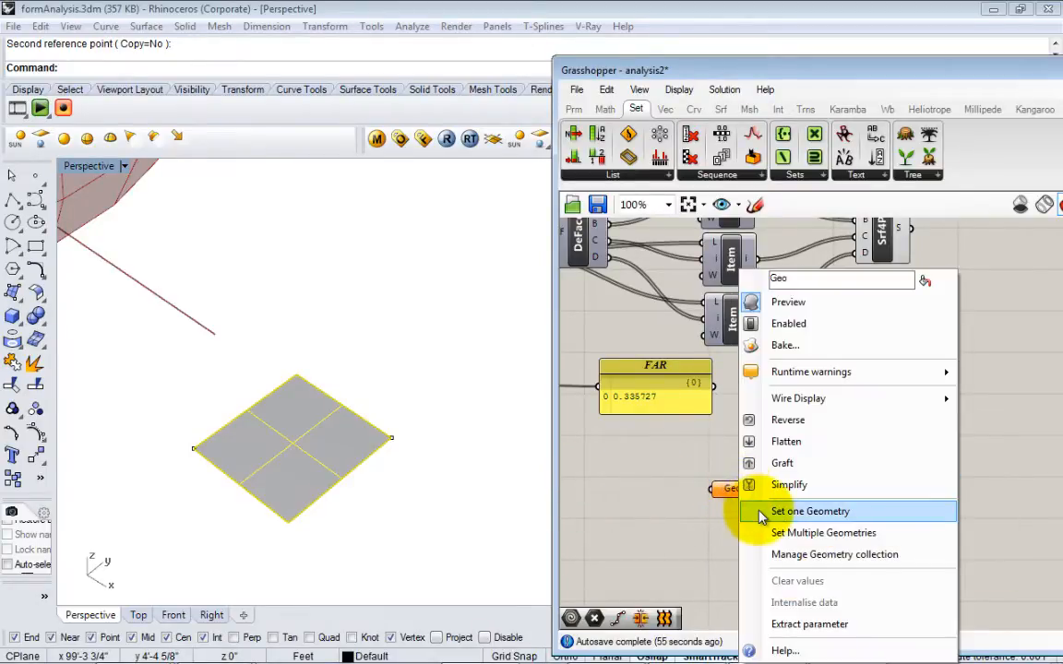
pyautogui.click(808, 511)
pyautogui.write('po')
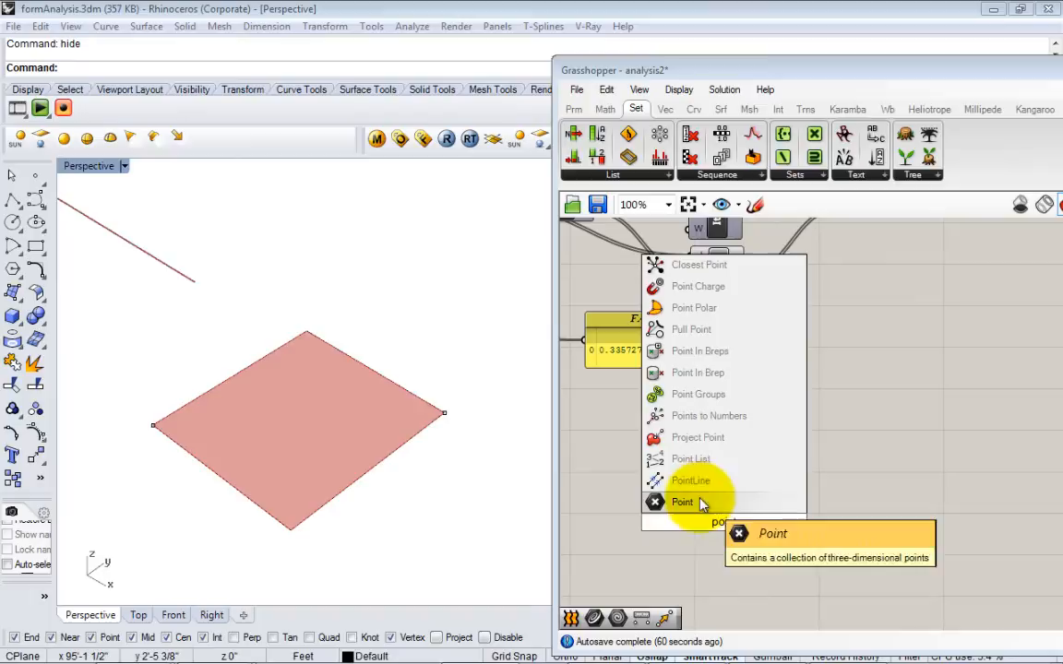
pyautogui.click(683, 502)
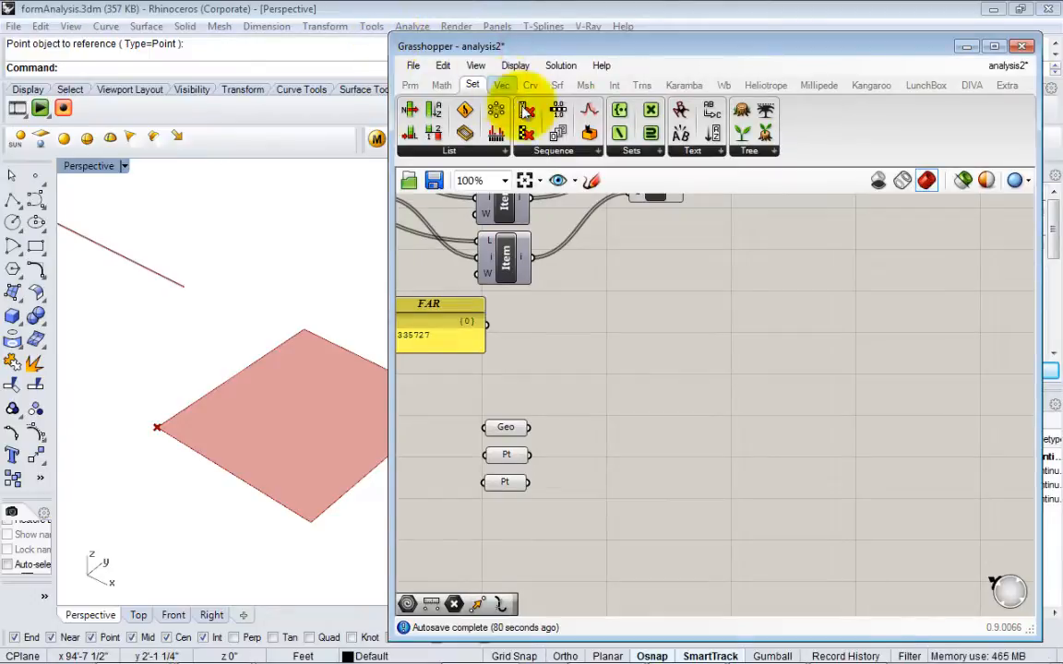
# Step: Place a Rotate 3D component from Transform > Euclidean beside the parameters
pyautogui.click(642, 85)
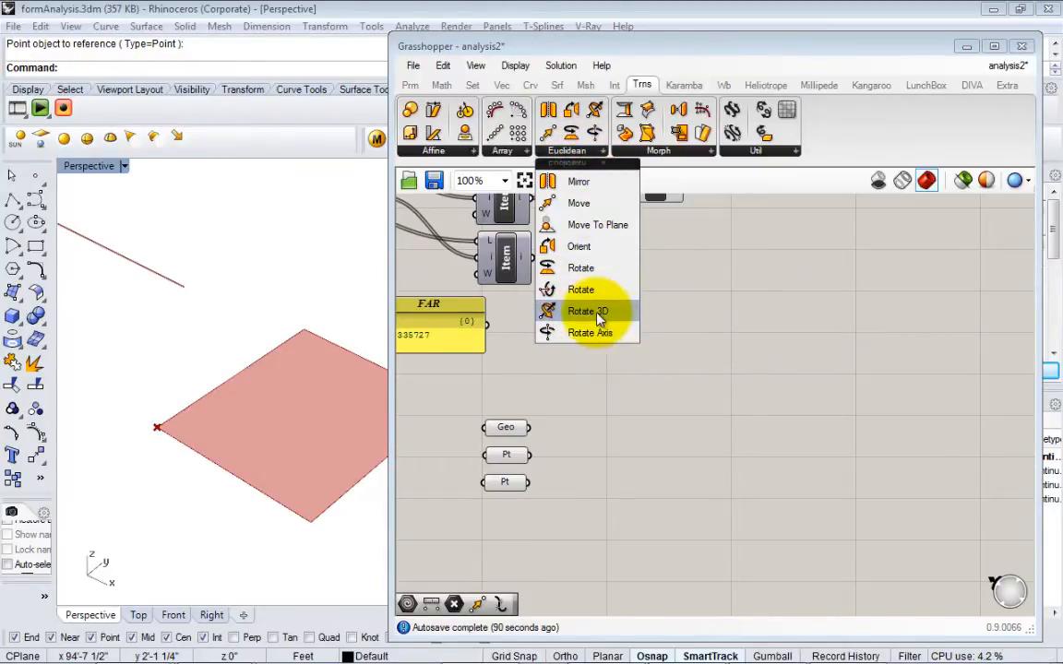
pyautogui.moveTo(587, 310)
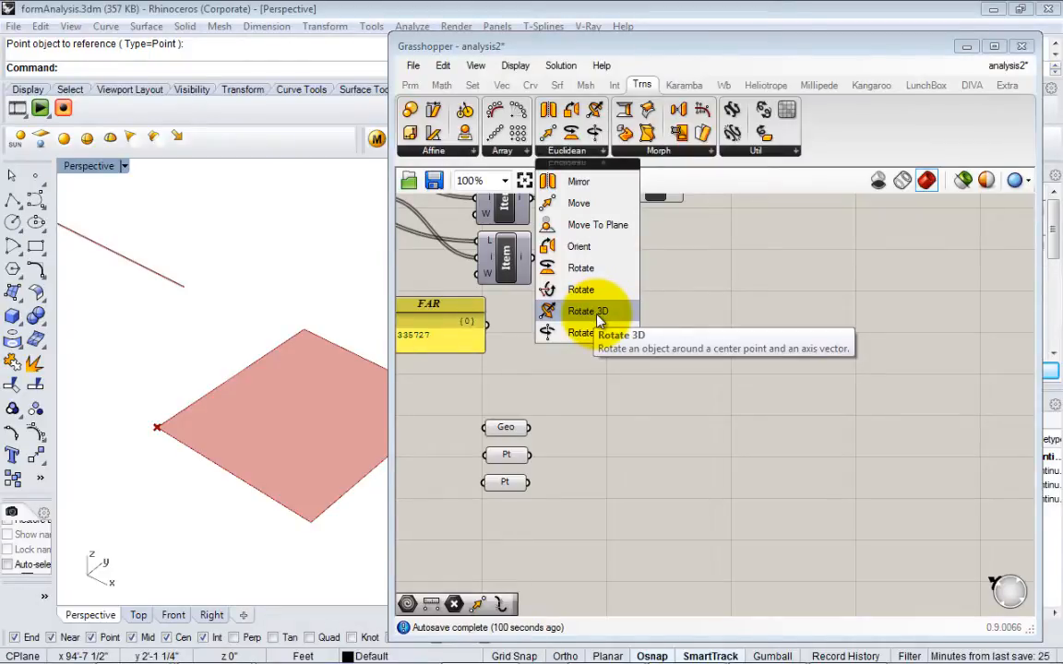
pyautogui.click(586, 310)
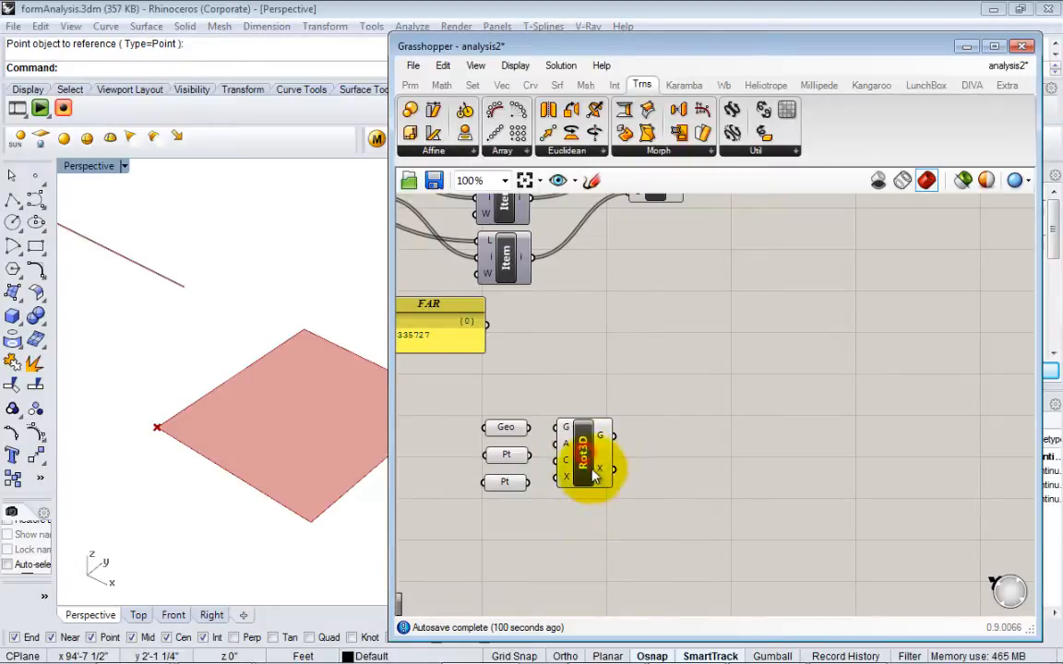
pyautogui.moveTo(587, 423)
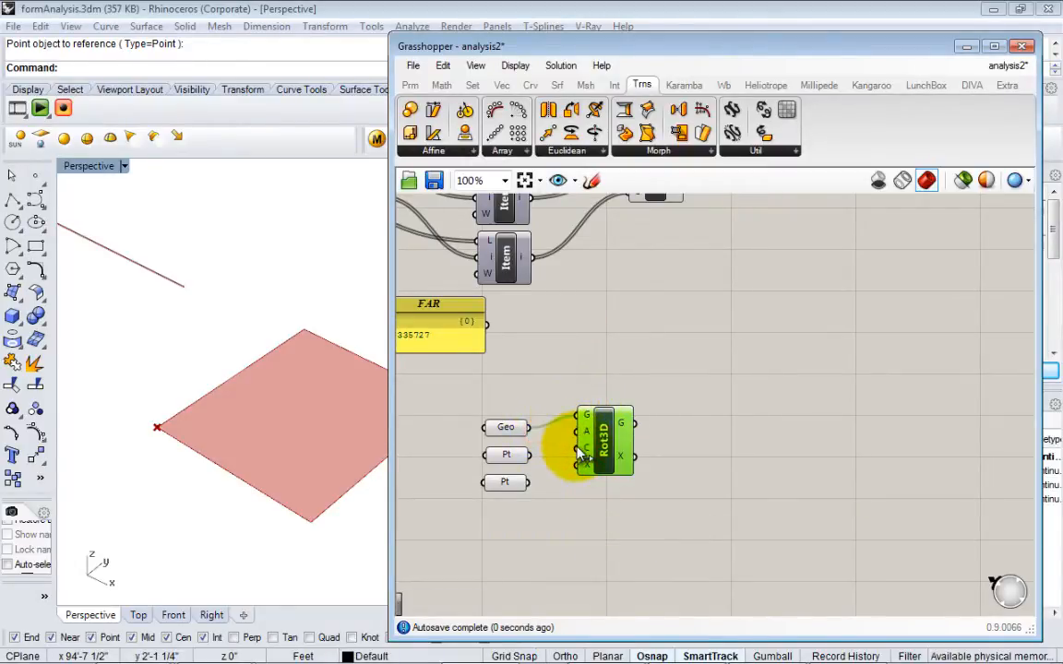
pyautogui.moveTo(587, 465)
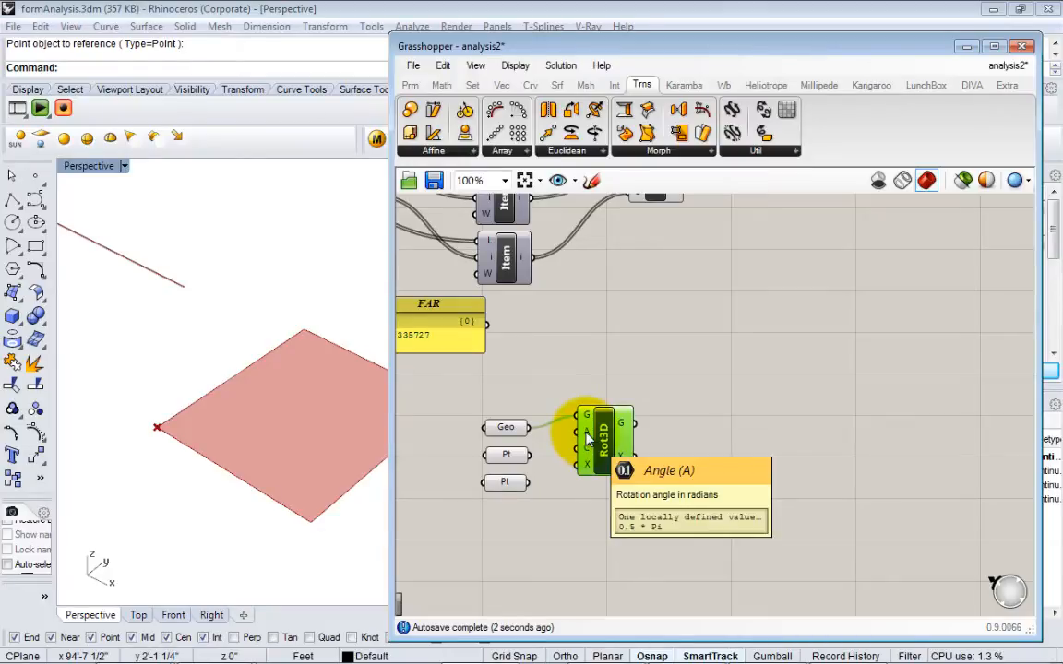
# Step: Wire Geo into Rot3D G and tune the Degrees slider feeding Radians into angle A
pyautogui.moveTo(605, 439); pyautogui.dragTo(609, 479)
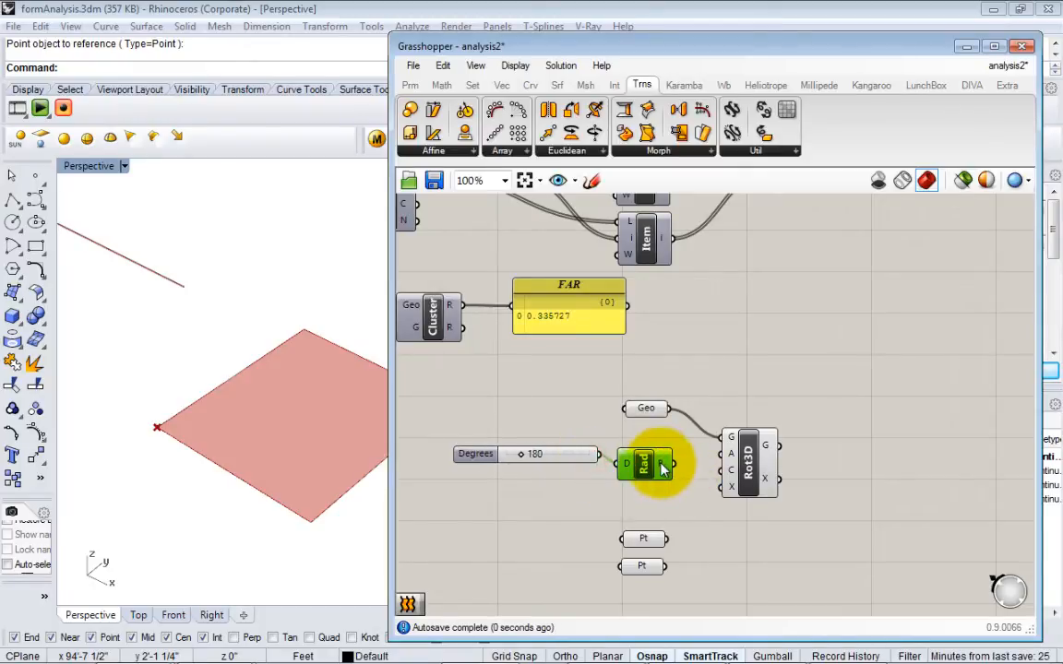
pyautogui.moveTo(662, 465)
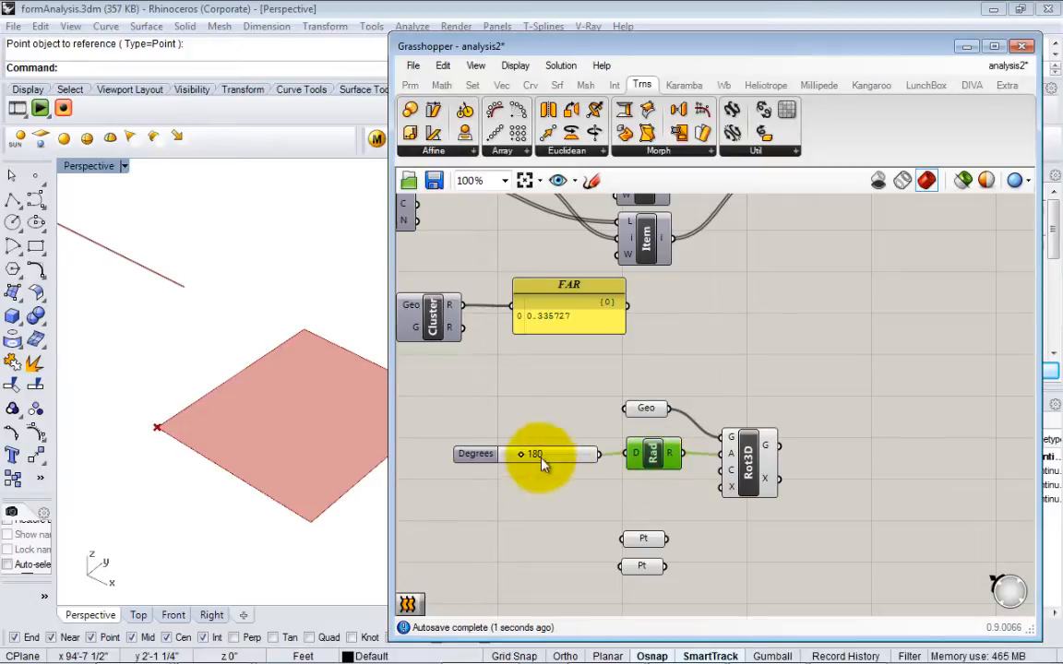
pyautogui.moveTo(531, 454); pyautogui.dragTo(508, 454)
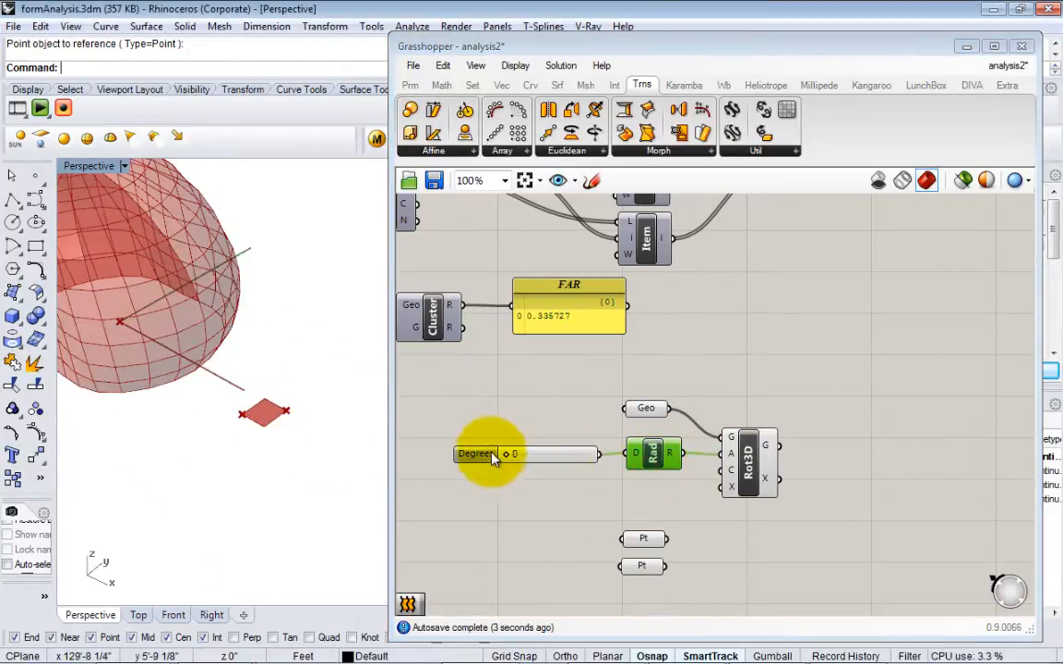
pyautogui.moveTo(505, 454); pyautogui.dragTo(520, 454)
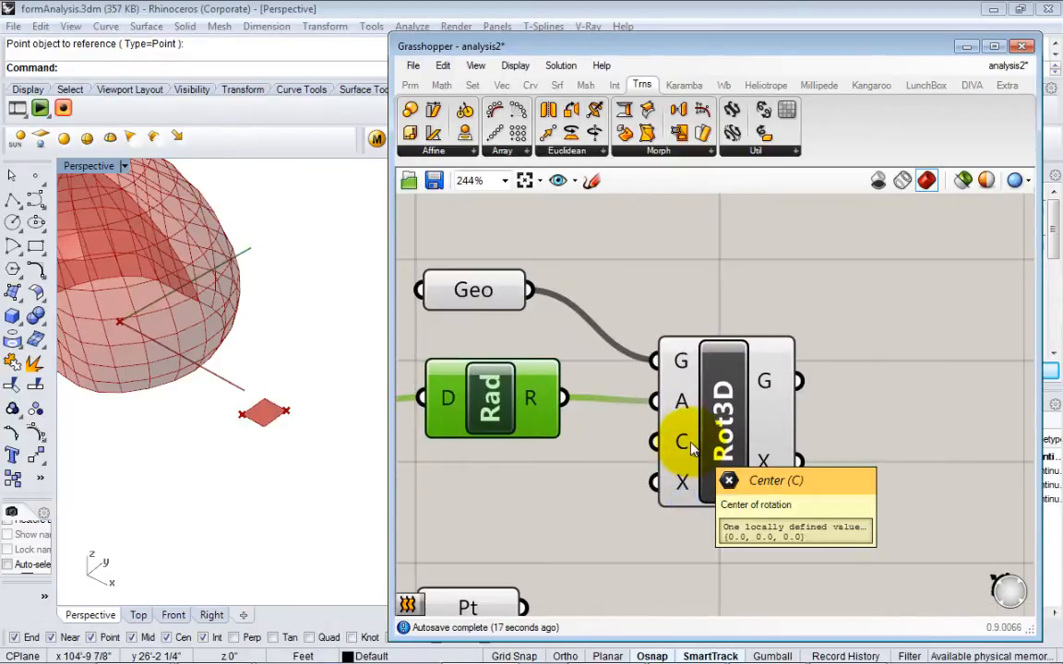
pyautogui.moveTo(683, 483)
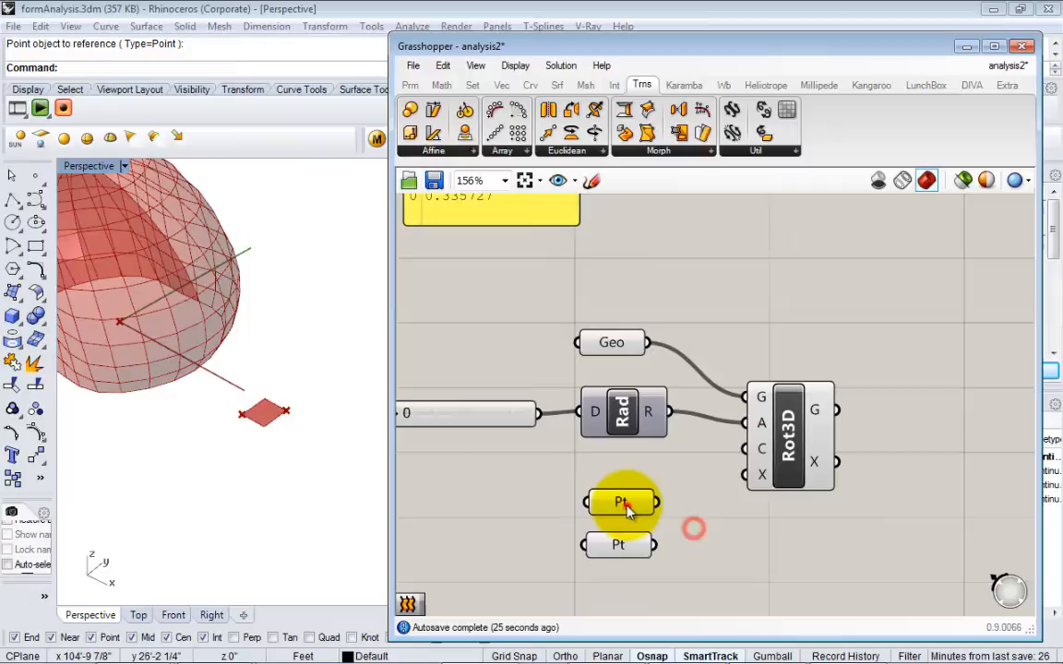
# Step: Wire the first Pt as Rot3D centre C, preview at 275 degrees, and move the second Pt up
pyautogui.moveTo(655, 502); pyautogui.dragTo(741, 450)
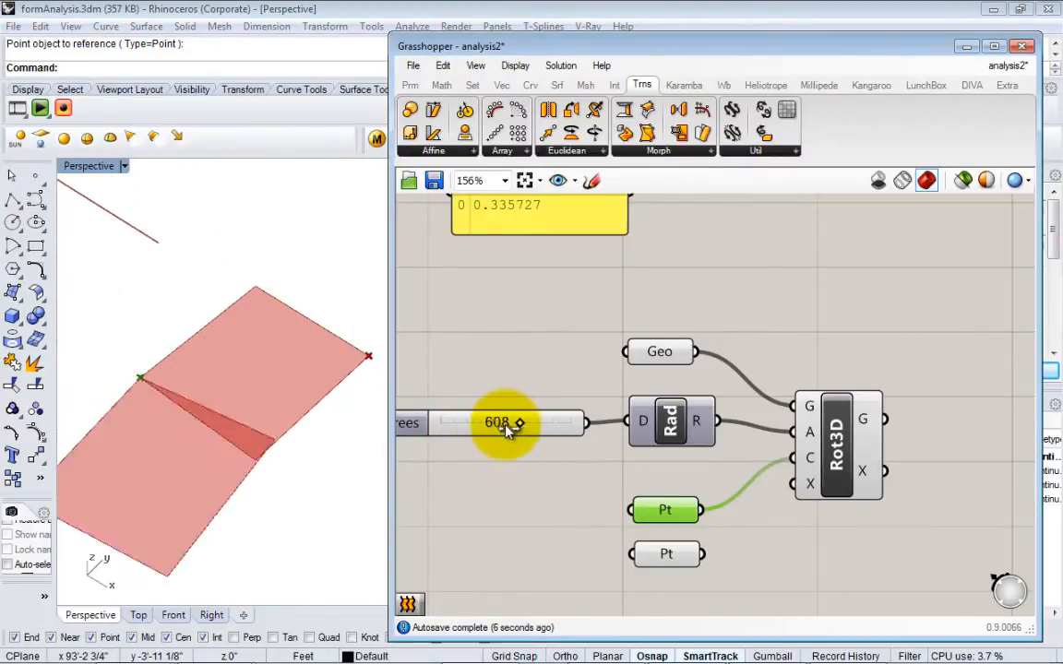
pyautogui.moveTo(517, 422); pyautogui.dragTo(498, 423)
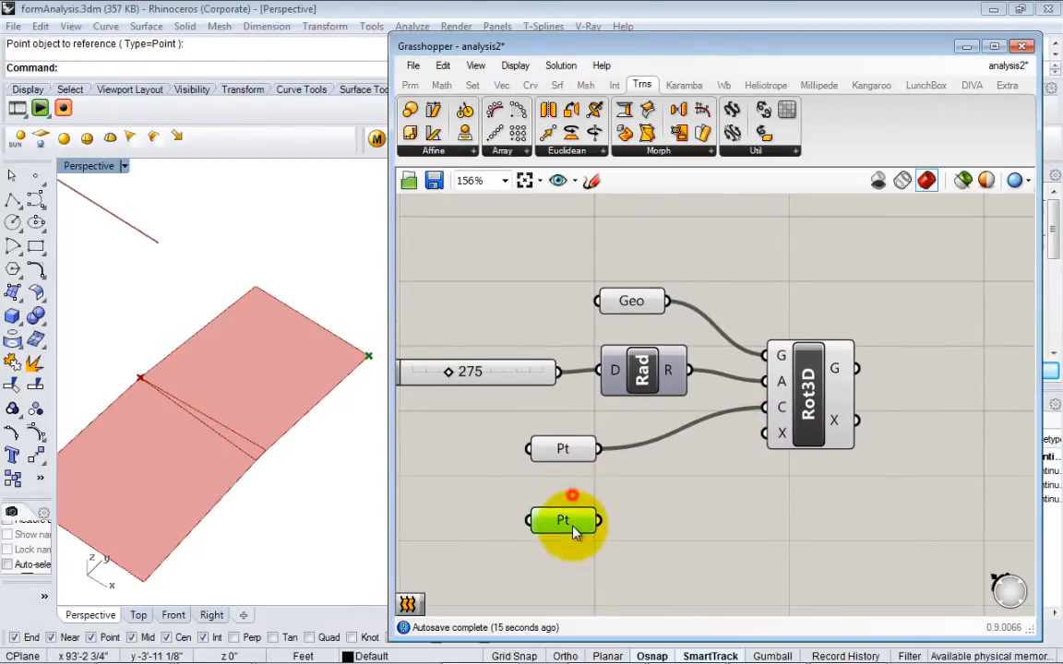
pyautogui.moveTo(563, 520); pyautogui.dragTo(563, 451)
pyautogui.write('line')
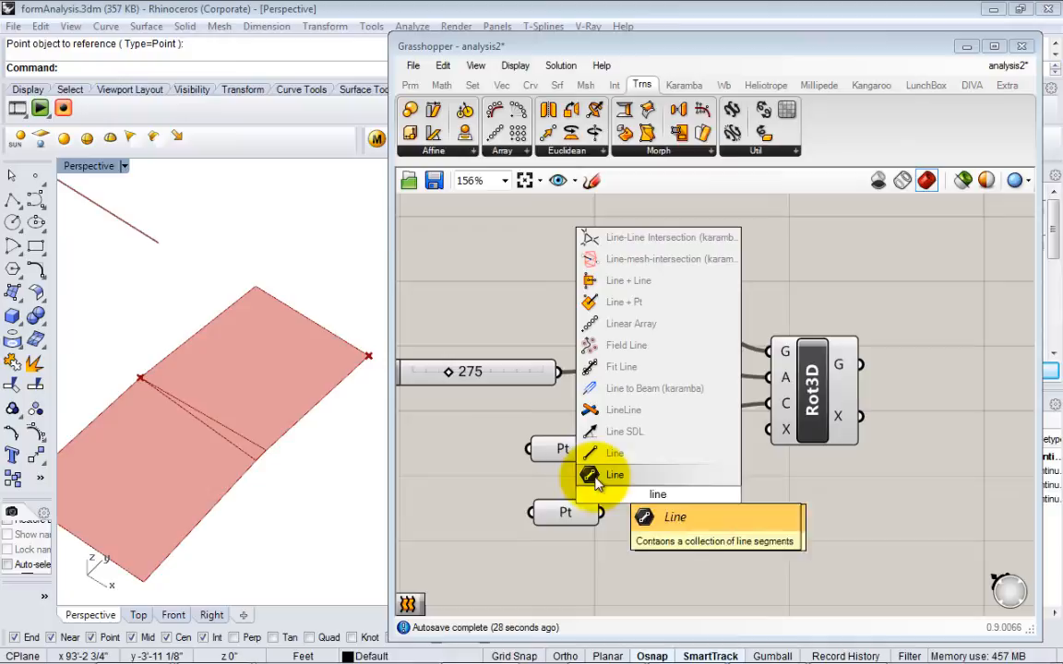
pyautogui.moveTo(614, 454)
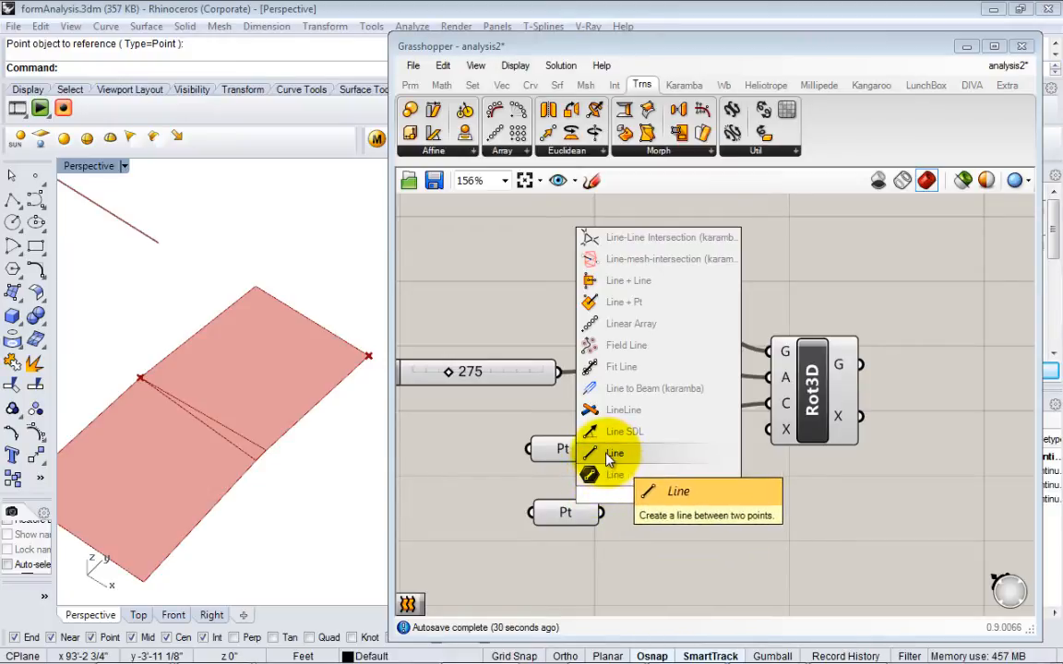
# Step: Add a Line from the two points as the axis and lower the Degrees slider angle
pyautogui.click(614, 454)
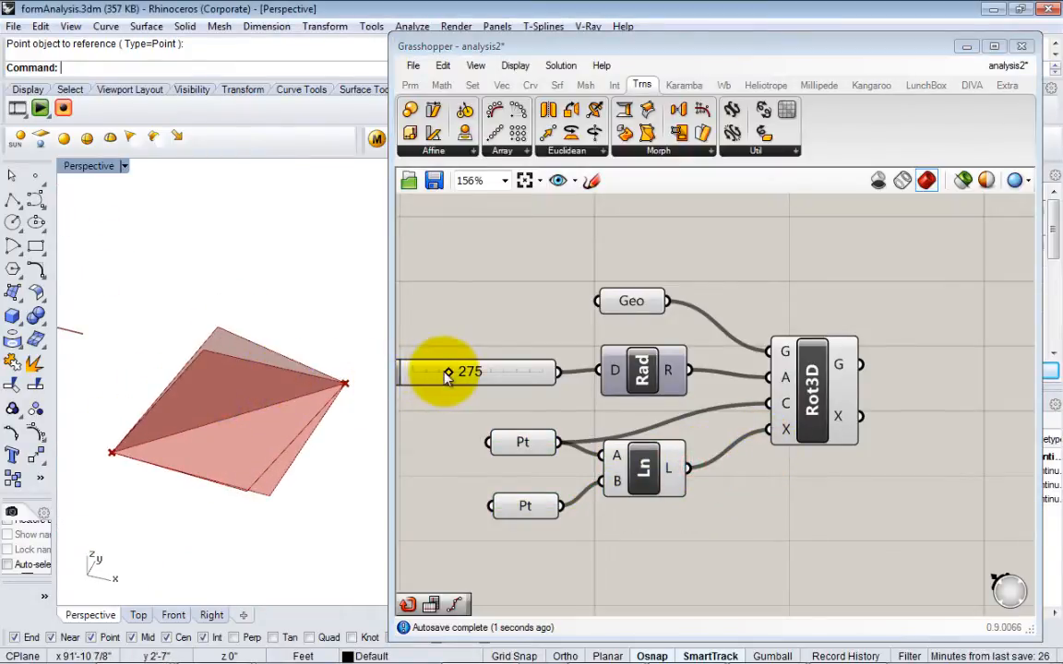
pyautogui.moveTo(470, 371); pyautogui.dragTo(434, 371)
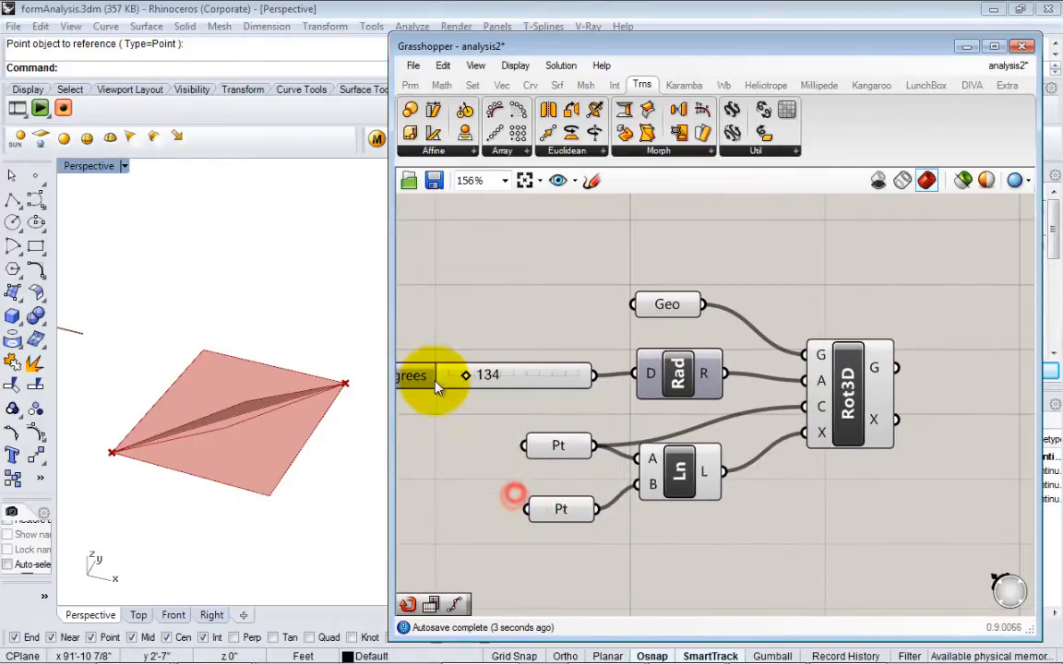
pyautogui.rightClick(434, 376)
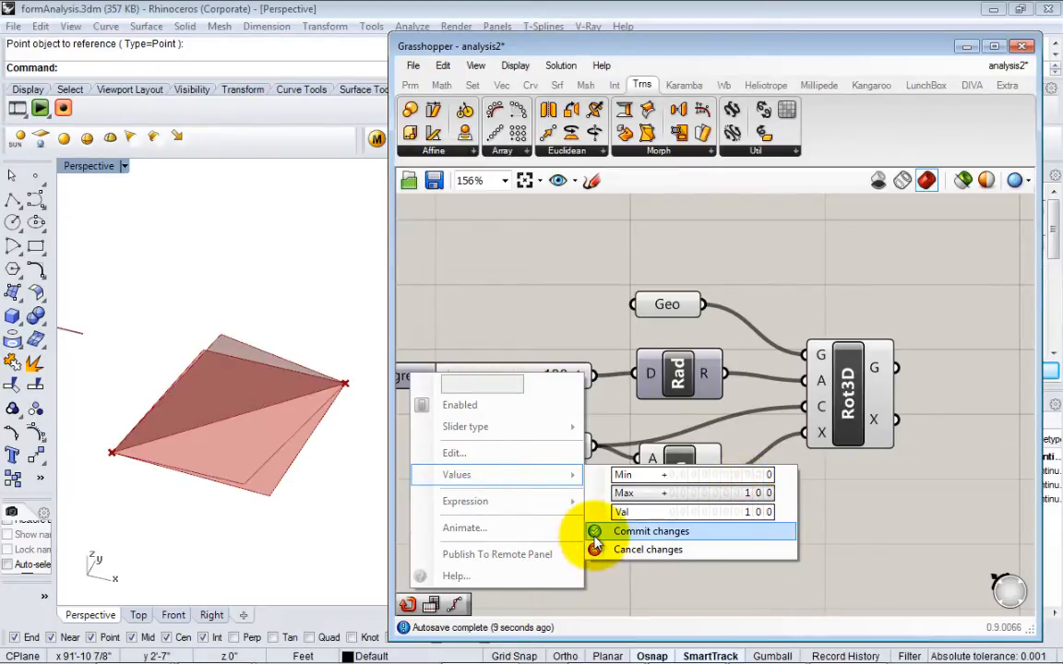
# Step: Set the Degrees slider to R rounding, 2 digits, Min 0 and Max 100
pyautogui.click(650, 531)
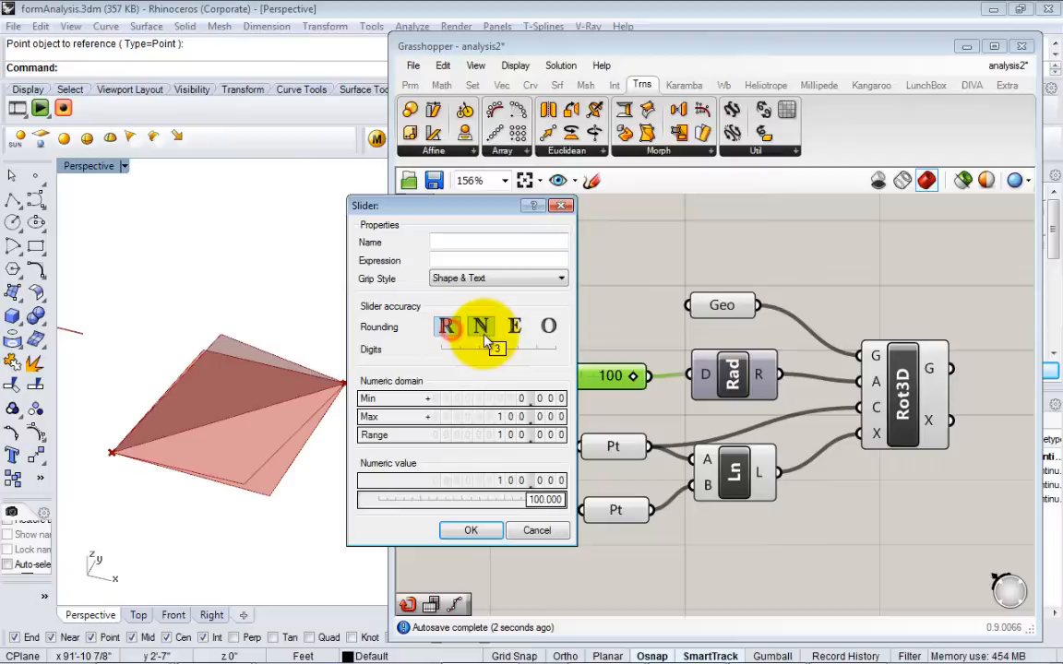
pyautogui.click(480, 325)
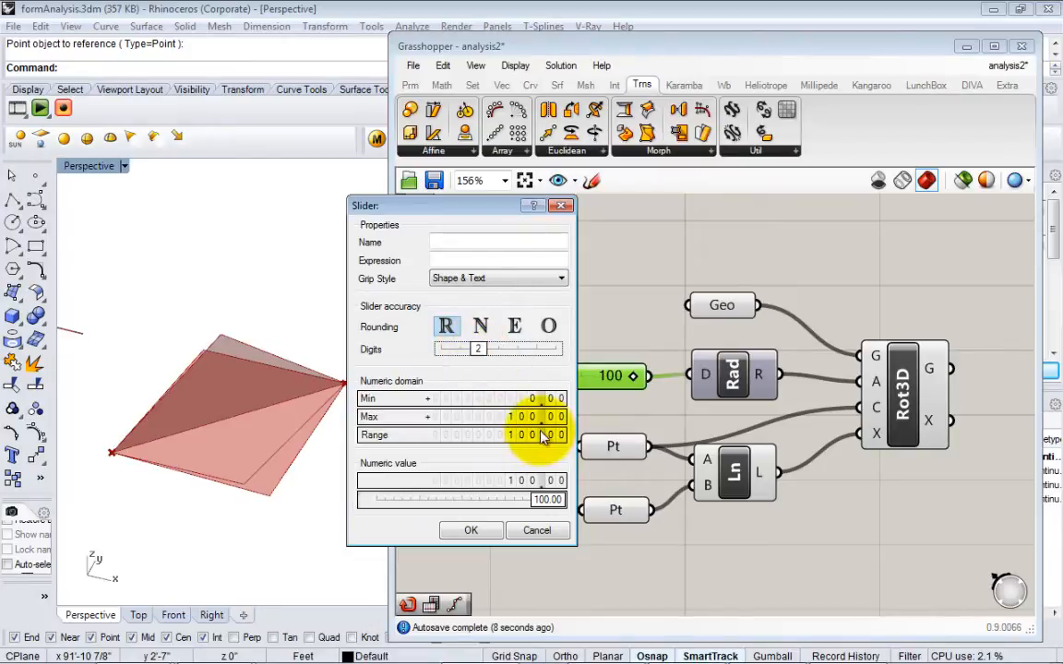
pyautogui.click(471, 530)
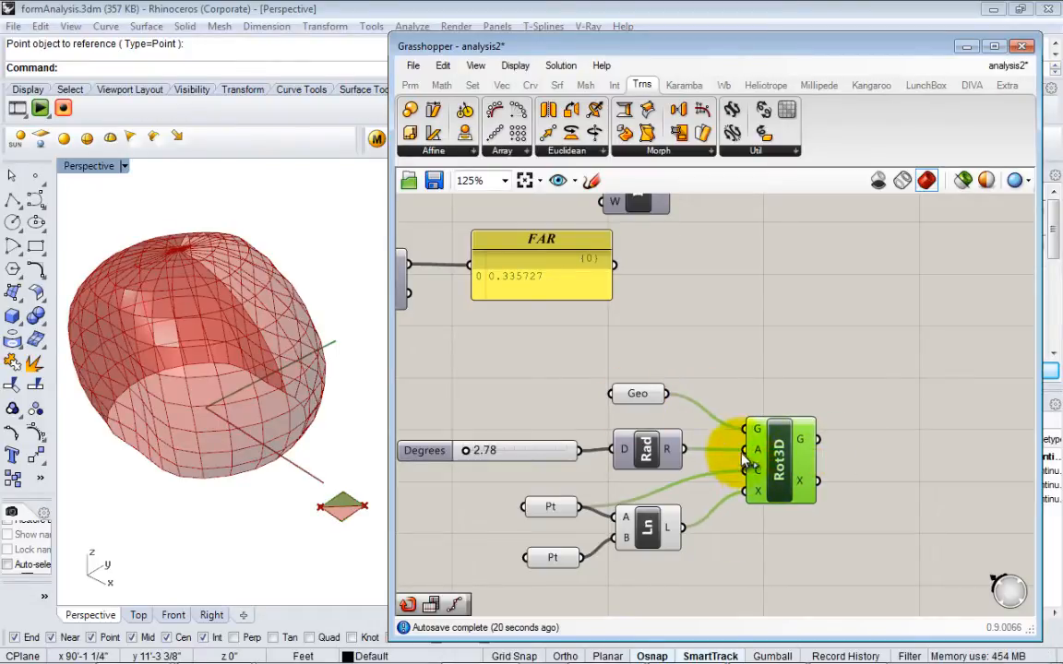
# Step: Zoom out the canvas to reach the dome's Srf4Pt panel chain for Rot3D G
pyautogui.scroll(-3)
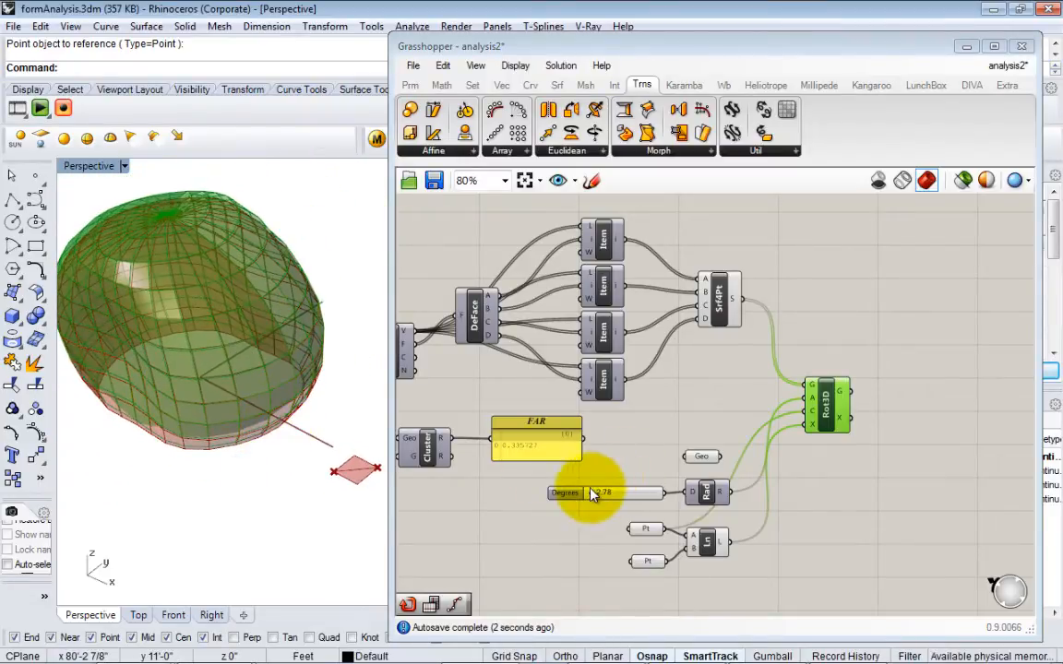
# Step: Sweep the Degrees slider to preview the dome panels tilting, settling near 47.5 degrees
pyautogui.moveTo(590, 493); pyautogui.dragTo(623, 492)
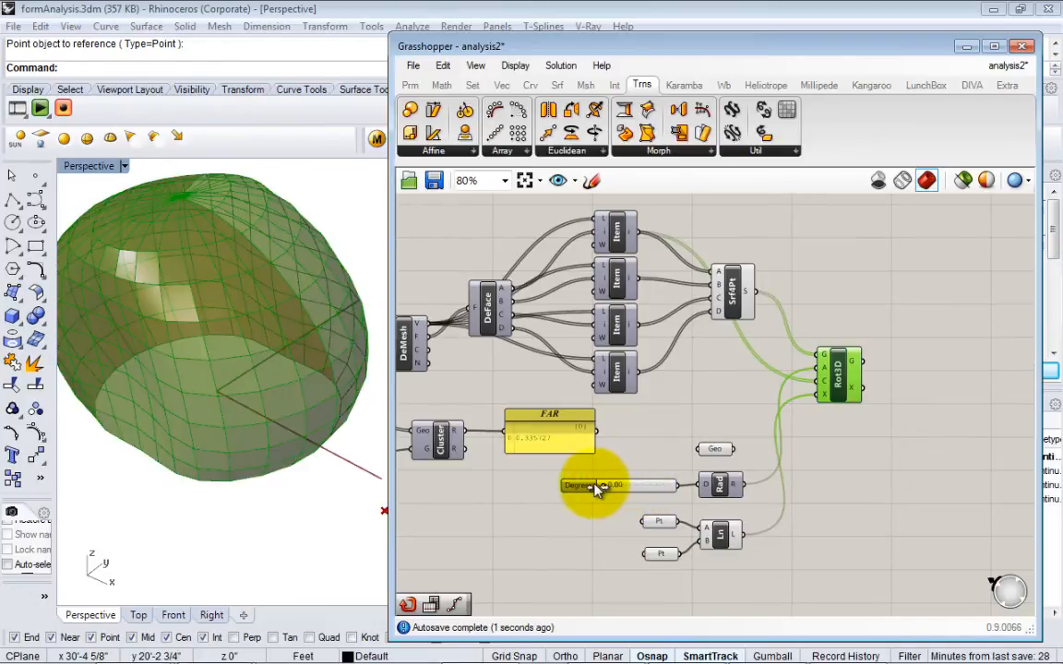
pyautogui.moveTo(605, 485); pyautogui.dragTo(627, 485)
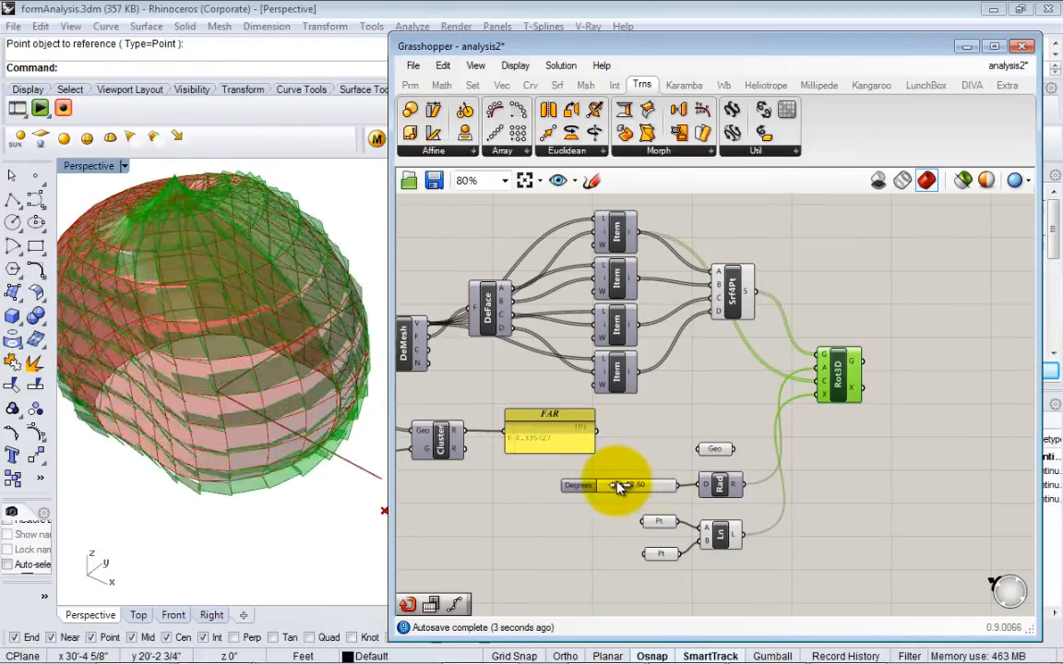
pyautogui.moveTo(627, 485); pyautogui.dragTo(609, 485)
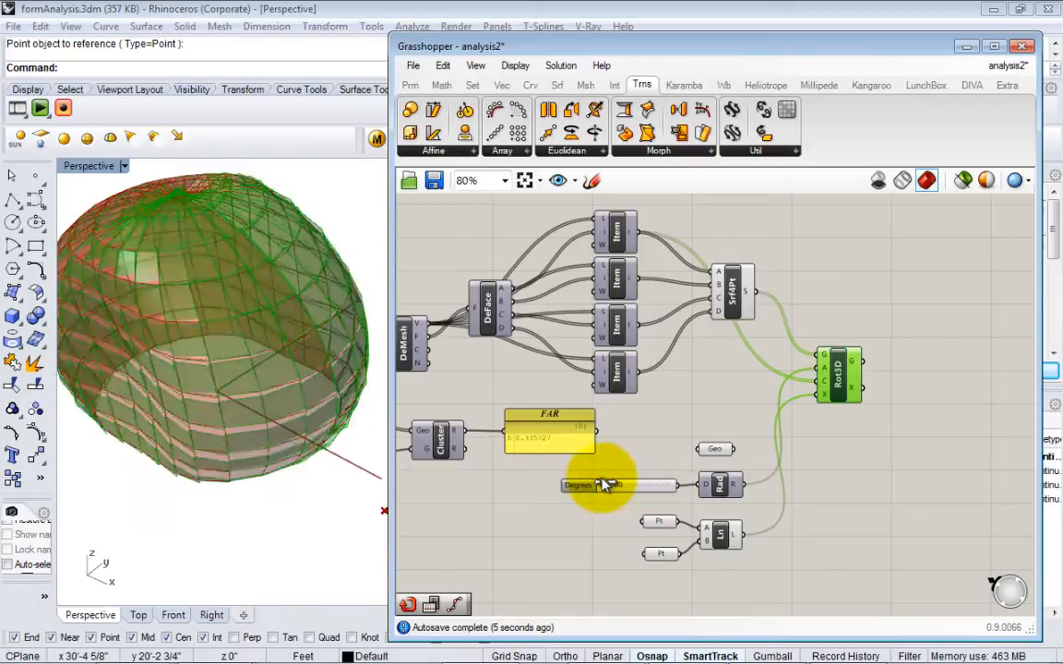
pyautogui.moveTo(590, 485); pyautogui.dragTo(636, 485)
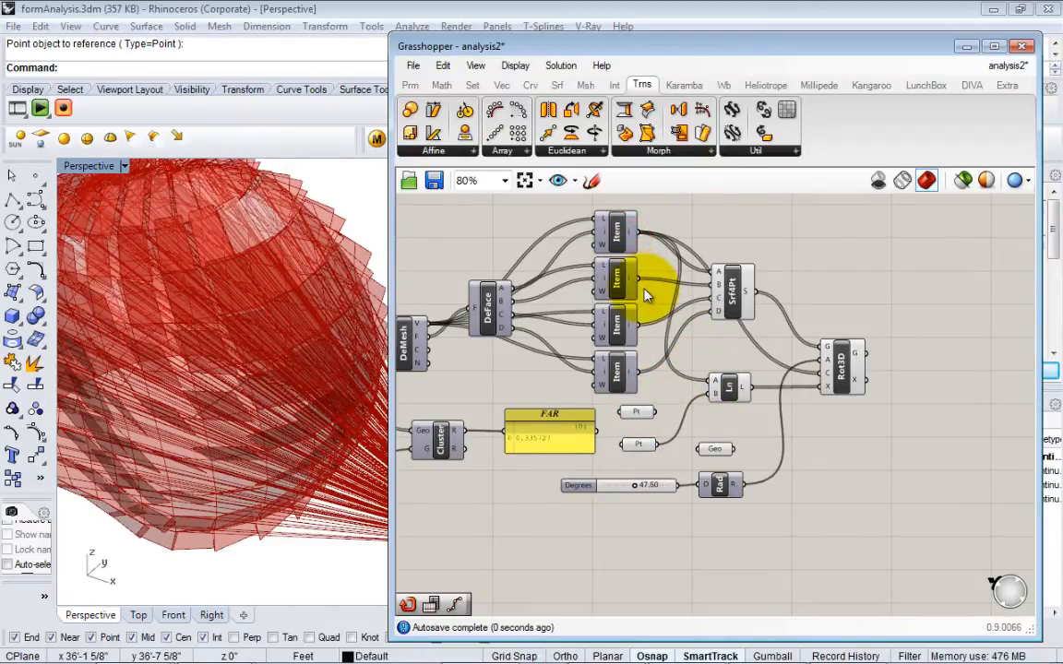
pyautogui.moveTo(631, 291)
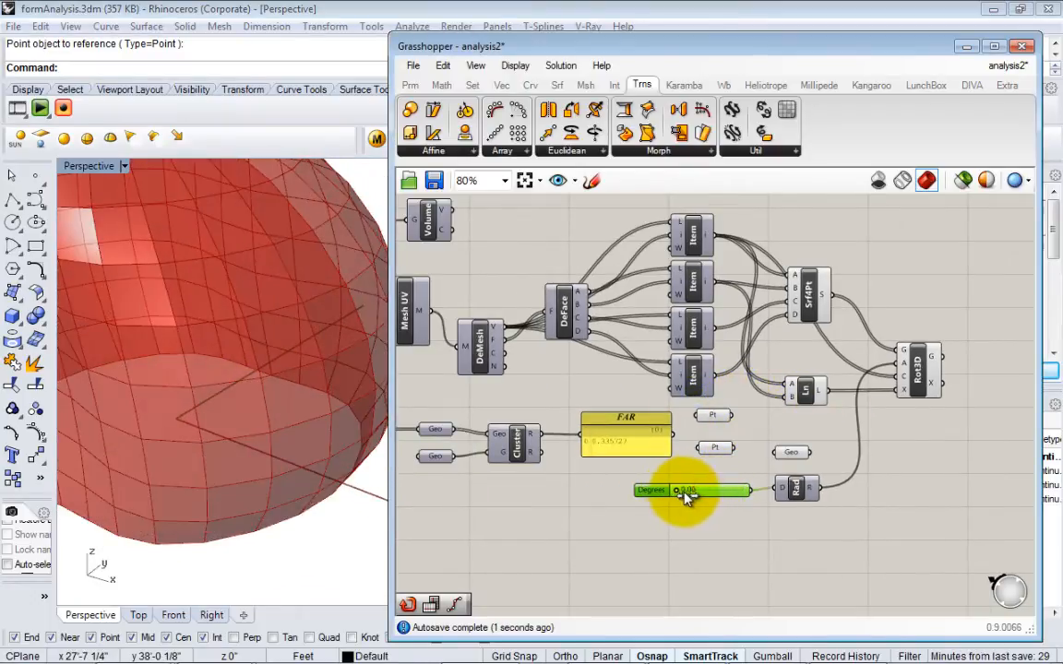
# Step: Swing the panels open to about 90 degrees and check the edge Line component's options
pyautogui.moveTo(679, 491); pyautogui.dragTo(705, 491)
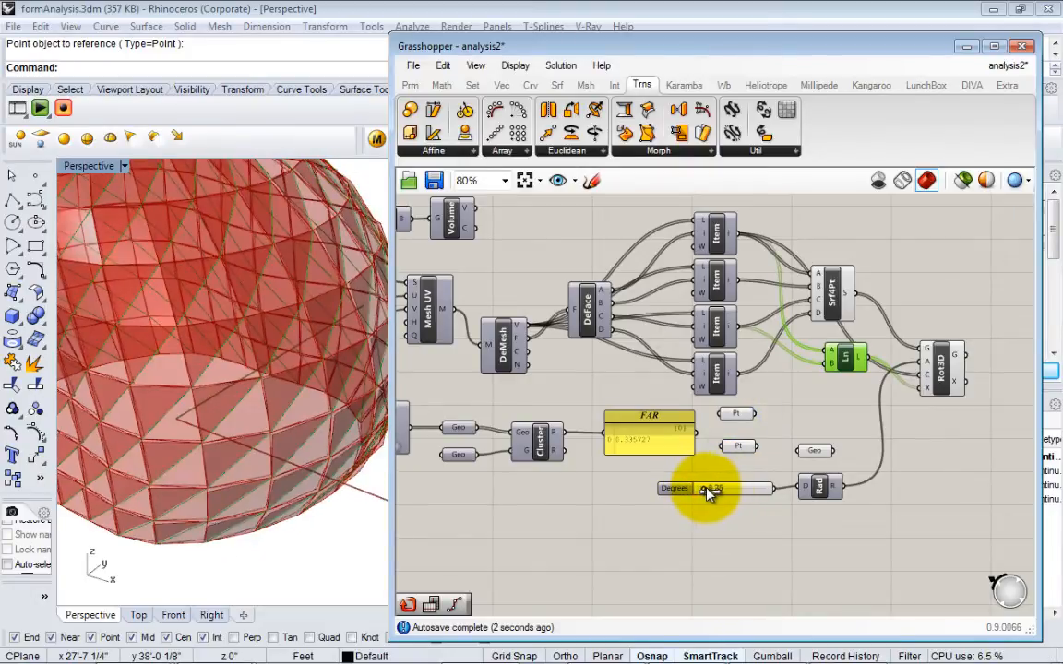
pyautogui.rightClick(845, 305)
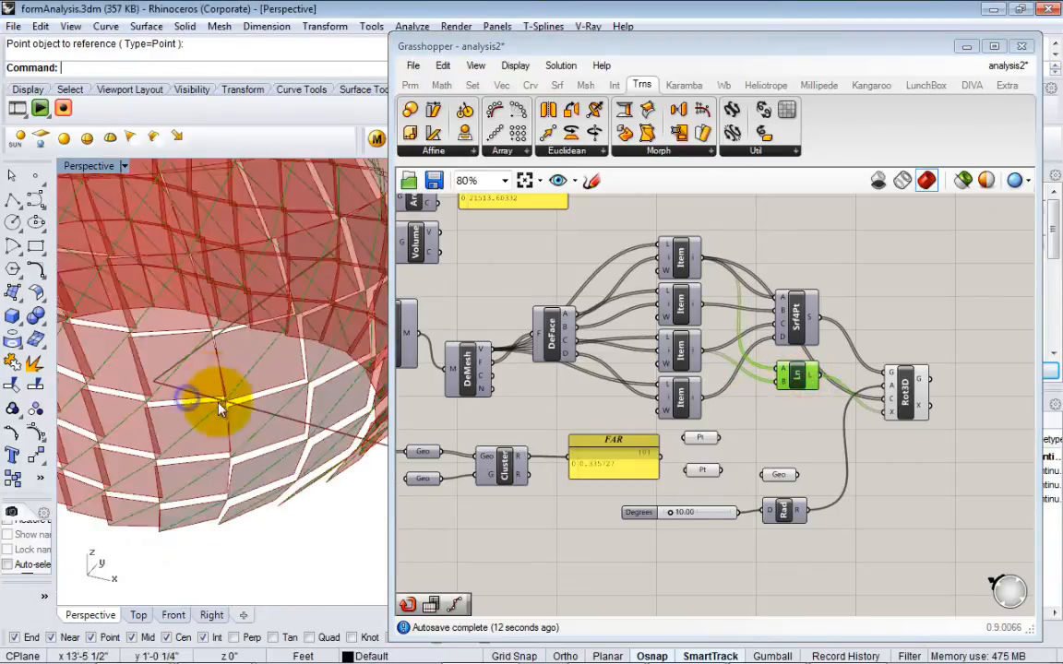
# Step: Reveal the stacked blocks inside the dome and hide the ground plane
pyautogui.moveTo(221, 406); pyautogui.dragTo(268, 471)
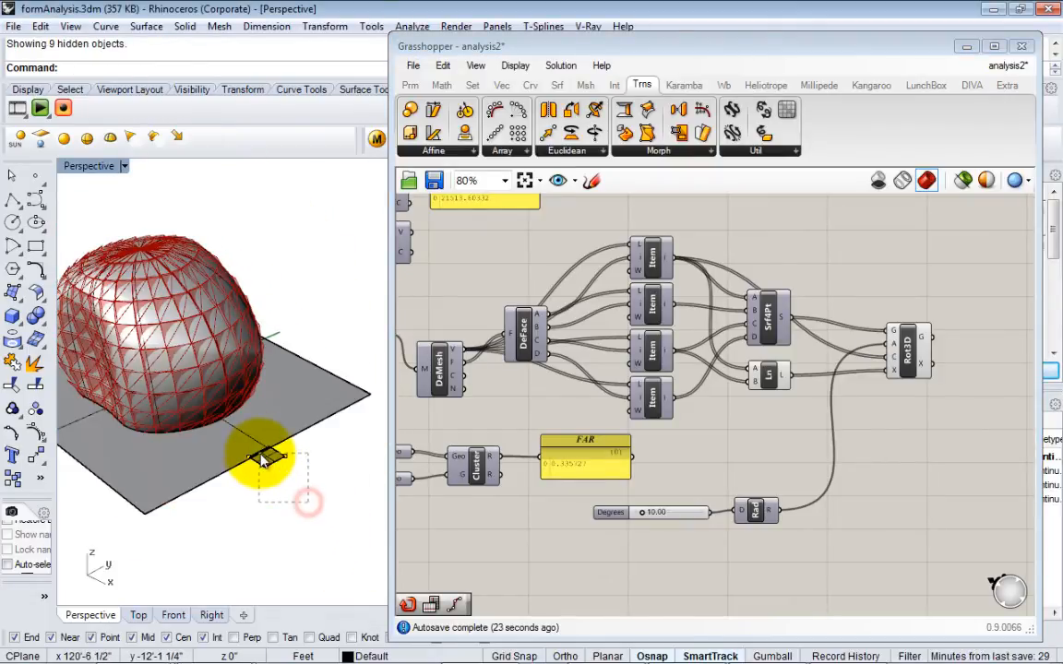
pyautogui.click(266, 476)
pyautogui.write('hide')
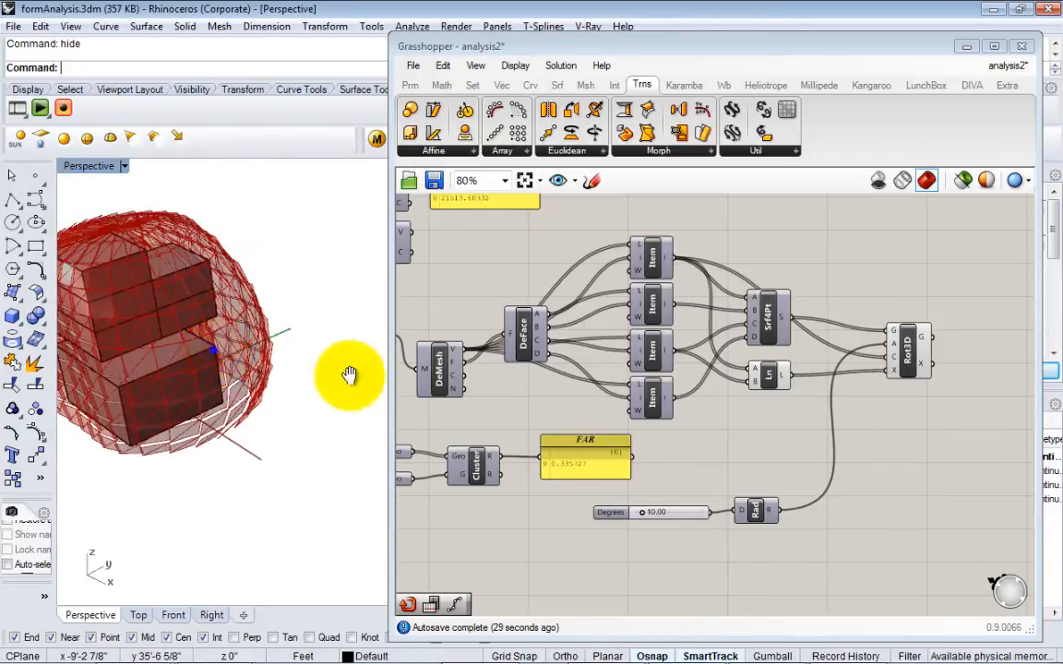
# Step: Turn off the preview of the edge Line component's rotation-axis lines
pyautogui.rightClick(768, 372)
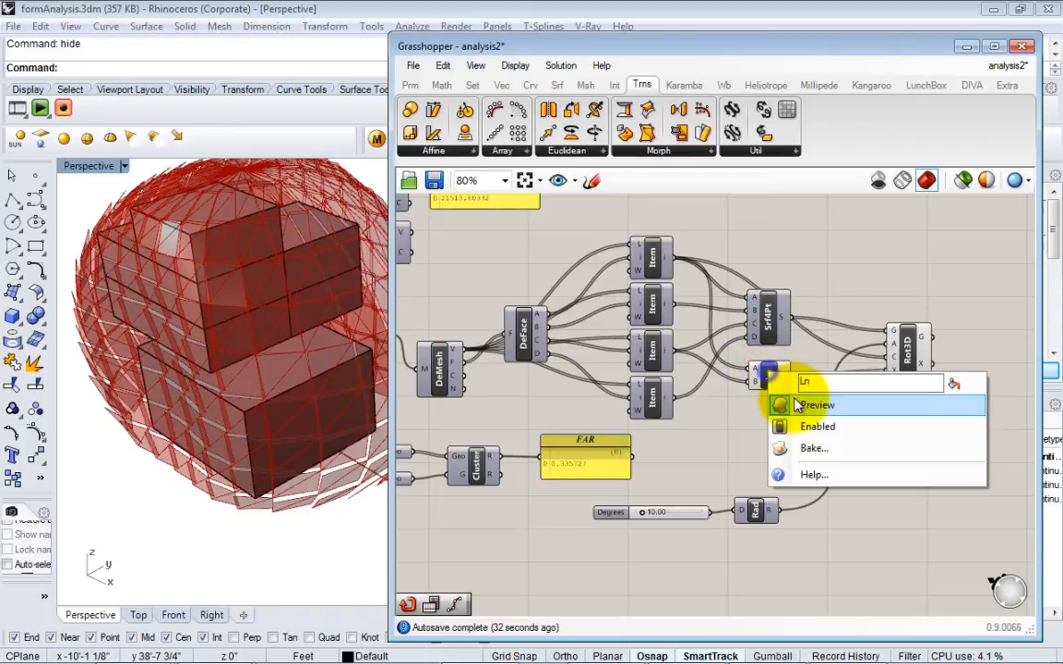
pyautogui.click(816, 406)
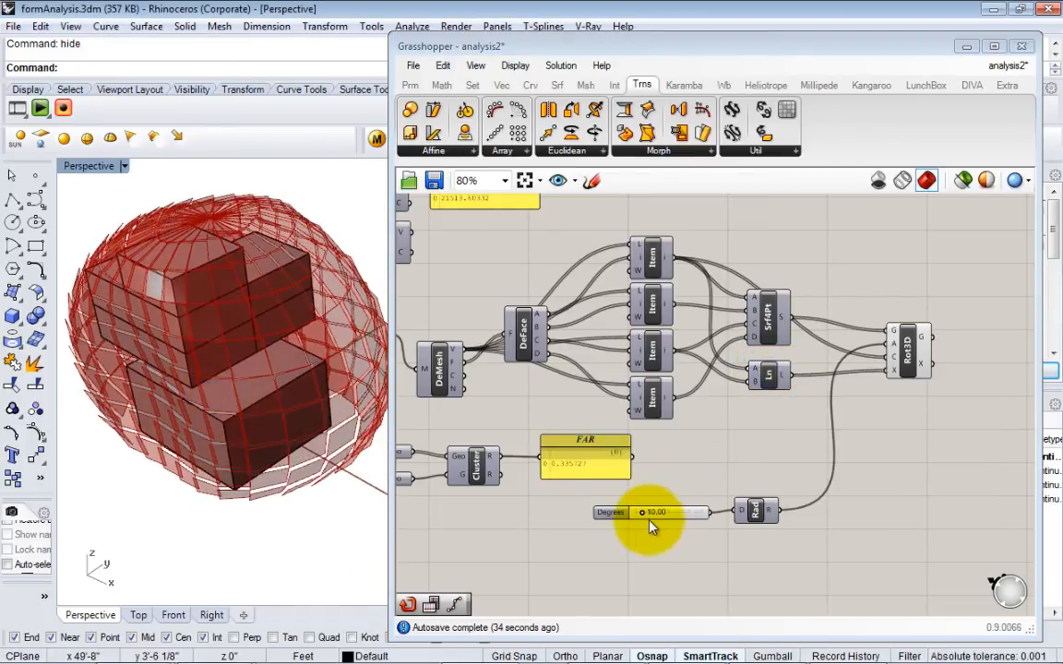
# Step: Sweep the Degrees slider open and back down to a near-flush panel angle
pyautogui.moveTo(655, 513); pyautogui.dragTo(666, 513)
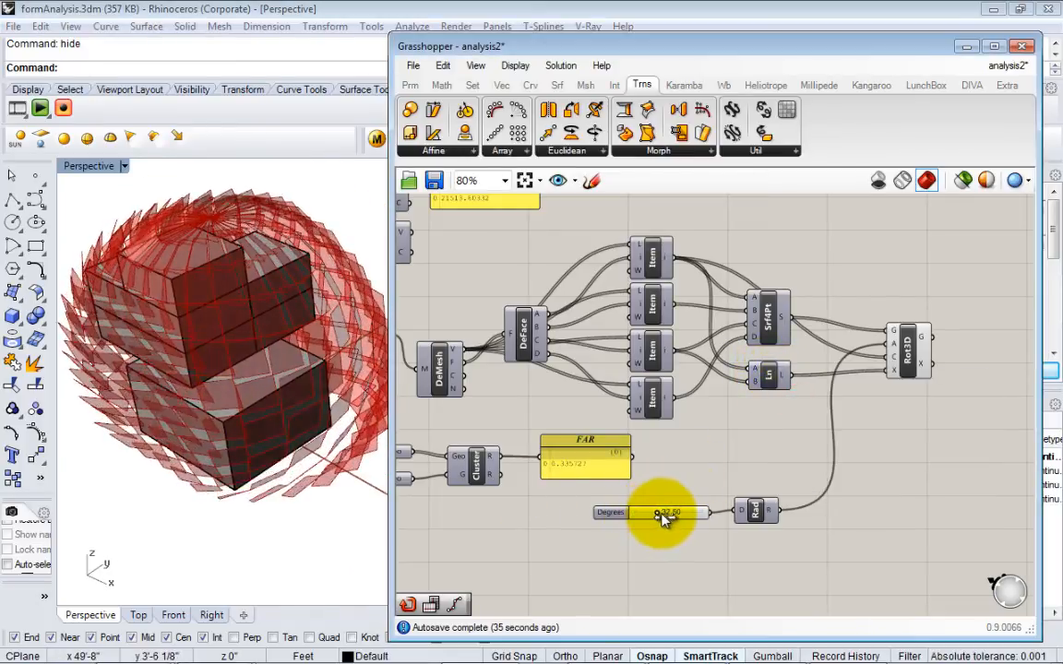
pyautogui.moveTo(655, 513); pyautogui.dragTo(675, 513)
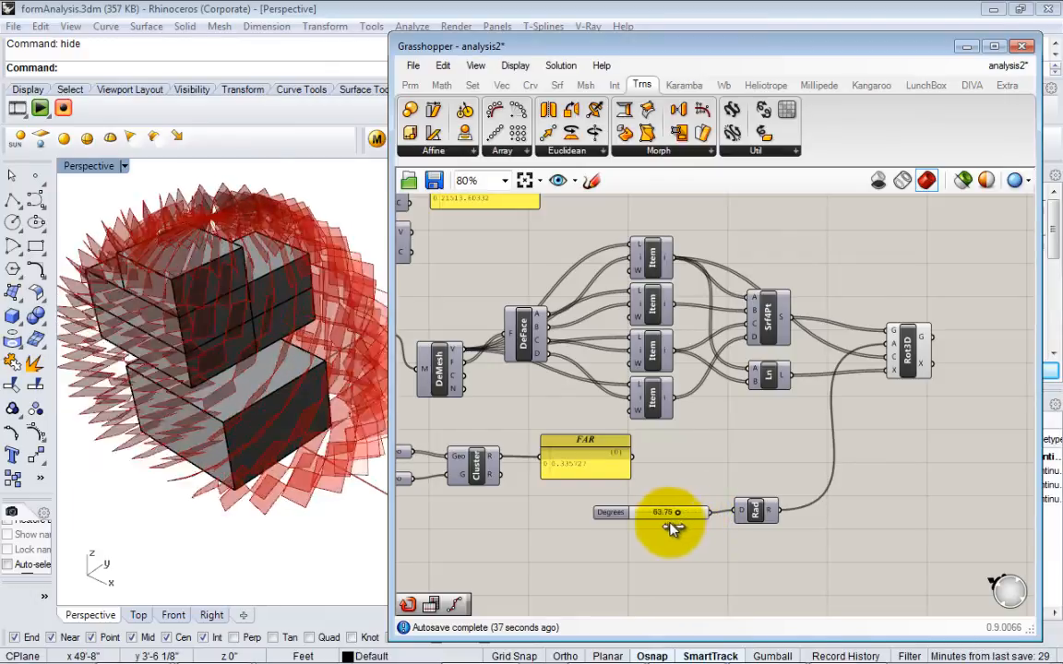
pyautogui.moveTo(674, 513); pyautogui.dragTo(646, 513)
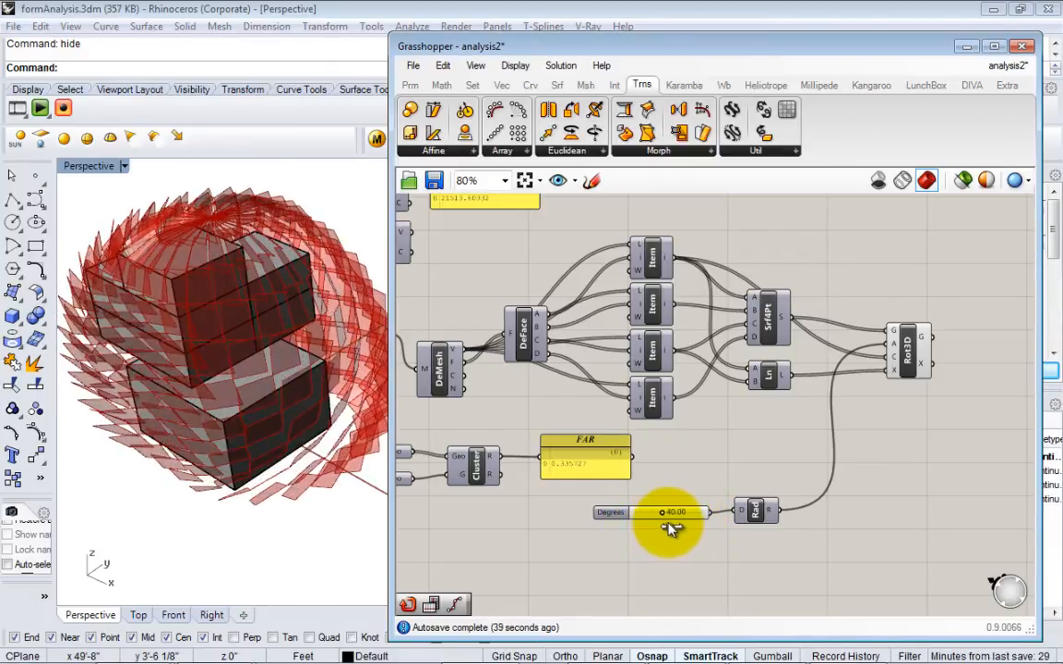
pyautogui.moveTo(674, 513); pyautogui.dragTo(646, 512)
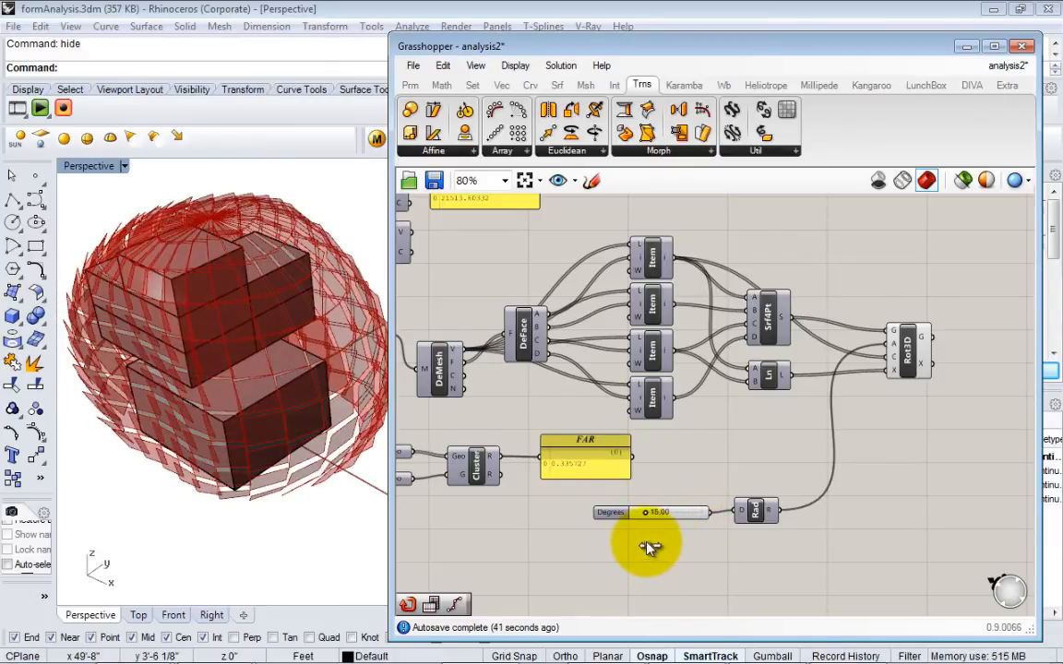